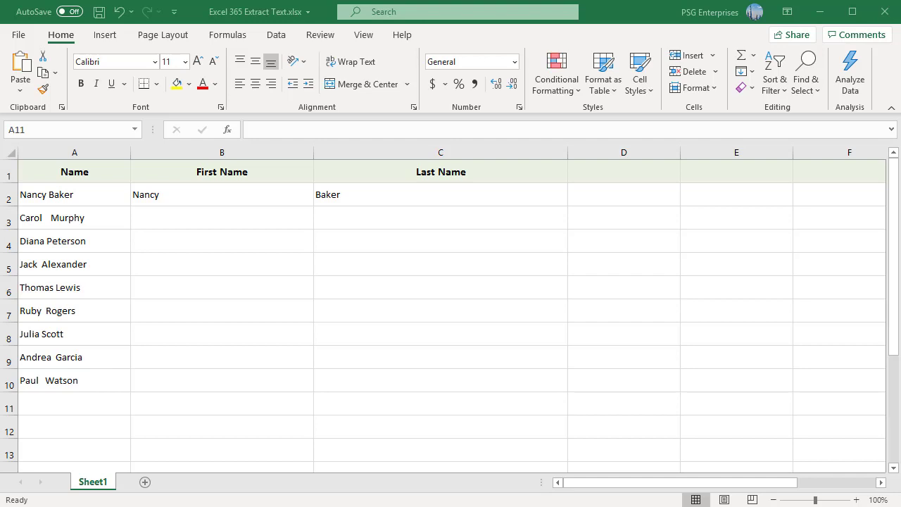
mouse_move(258, 427)
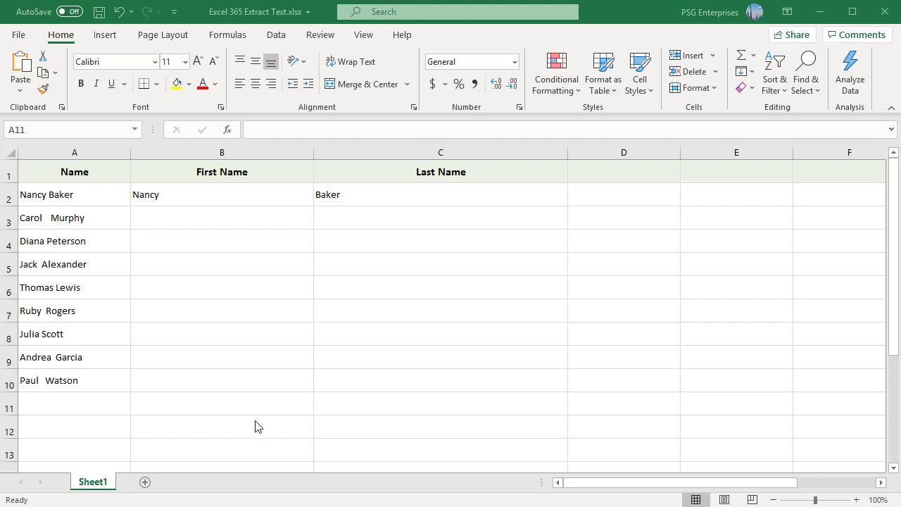
mouse_move(238, 300)
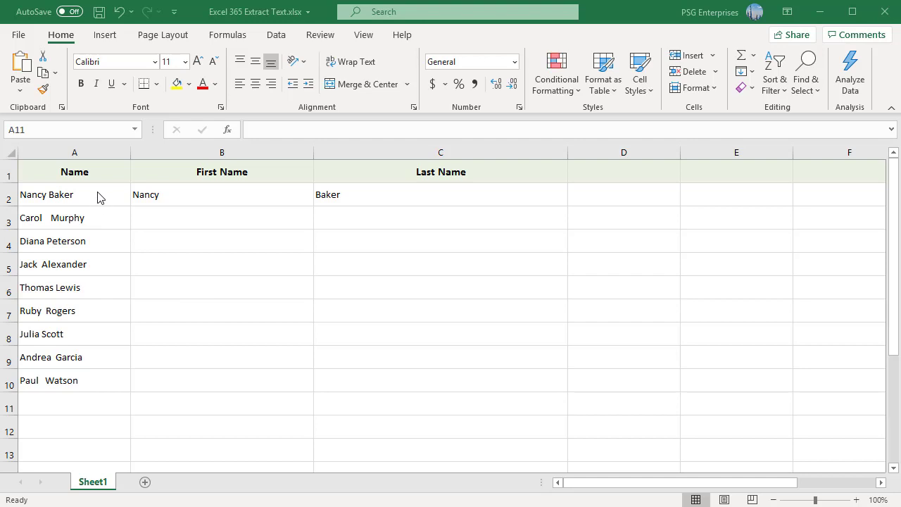
mouse_move(102, 339)
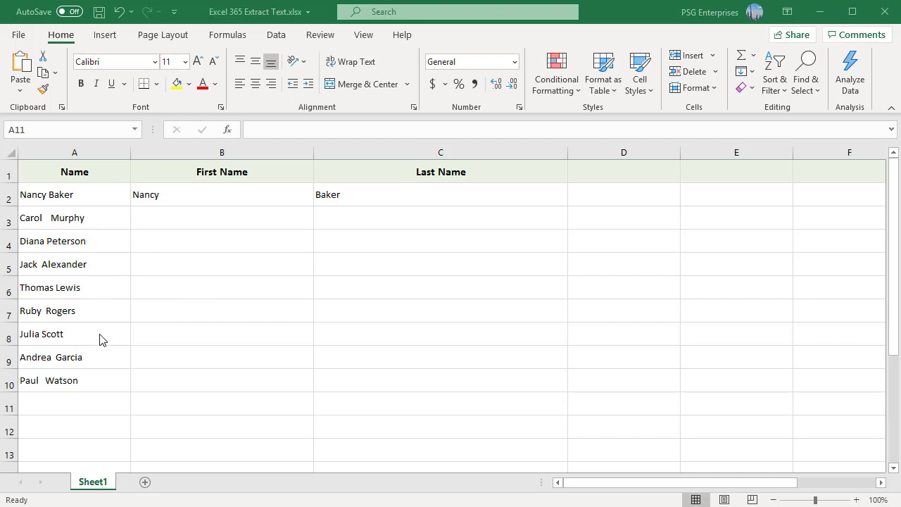
mouse_move(104, 393)
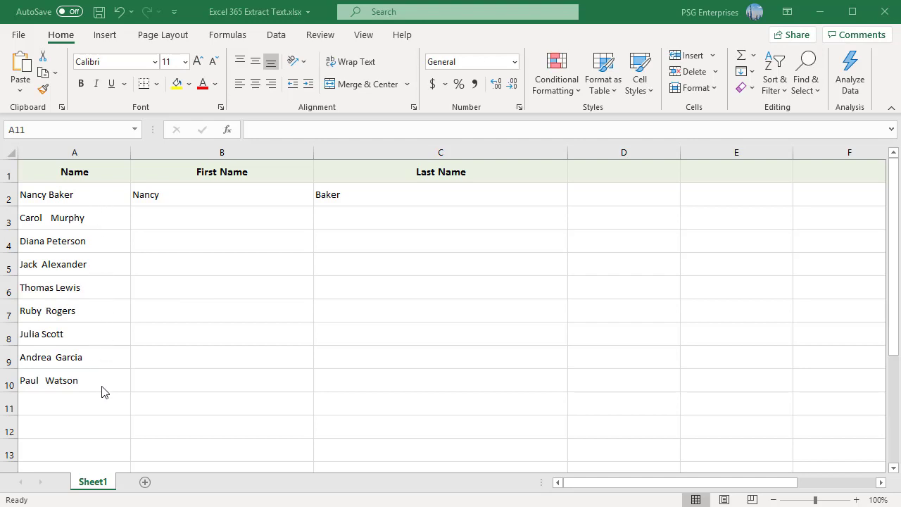
mouse_move(287, 205)
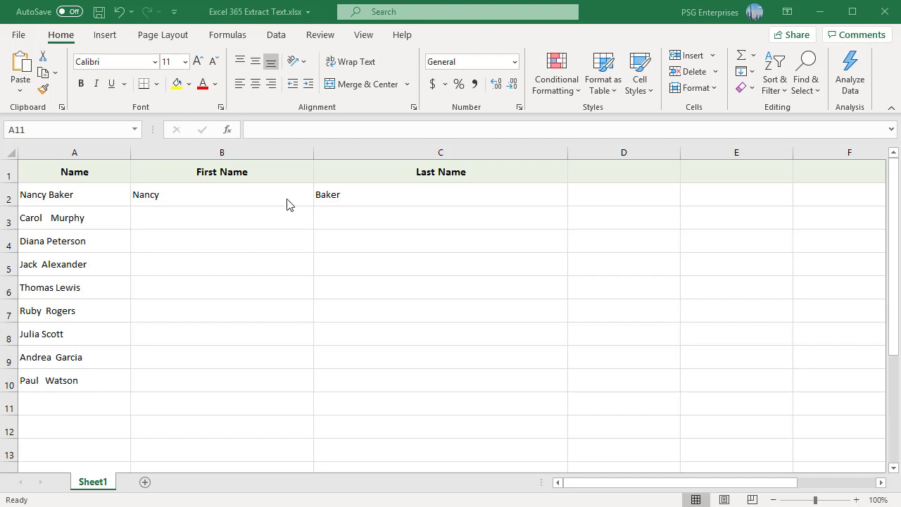
left_click(222, 194)
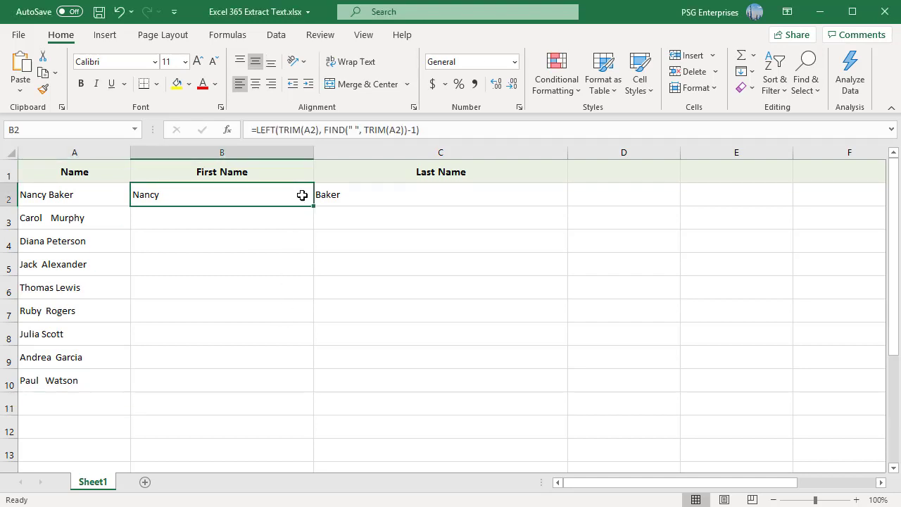
double_click(221, 194)
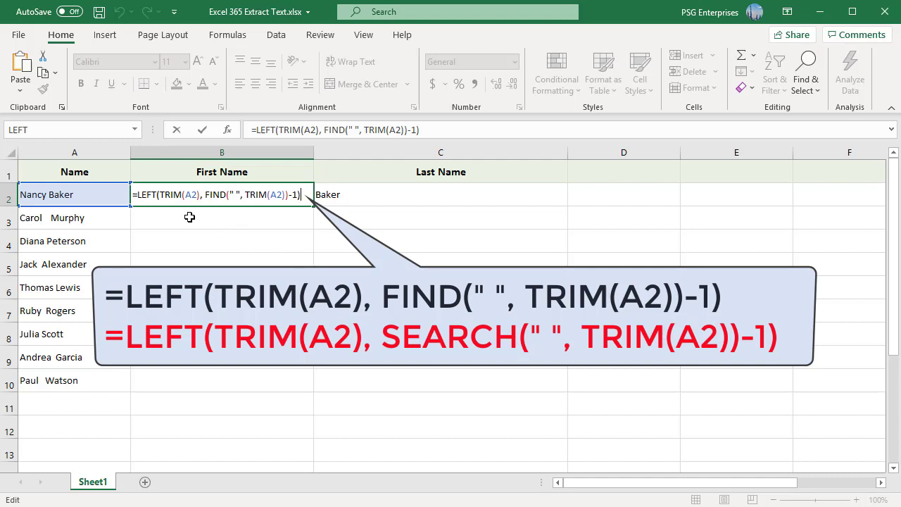
mouse_move(172, 211)
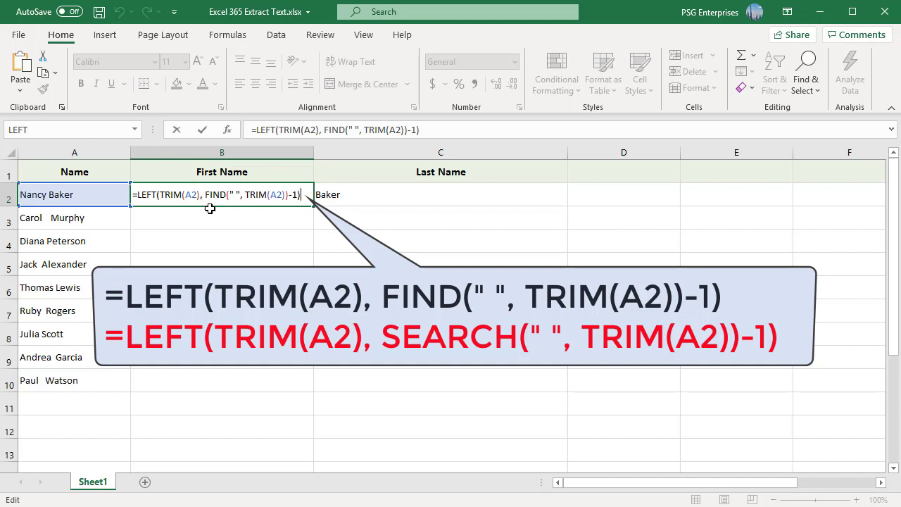
mouse_move(259, 212)
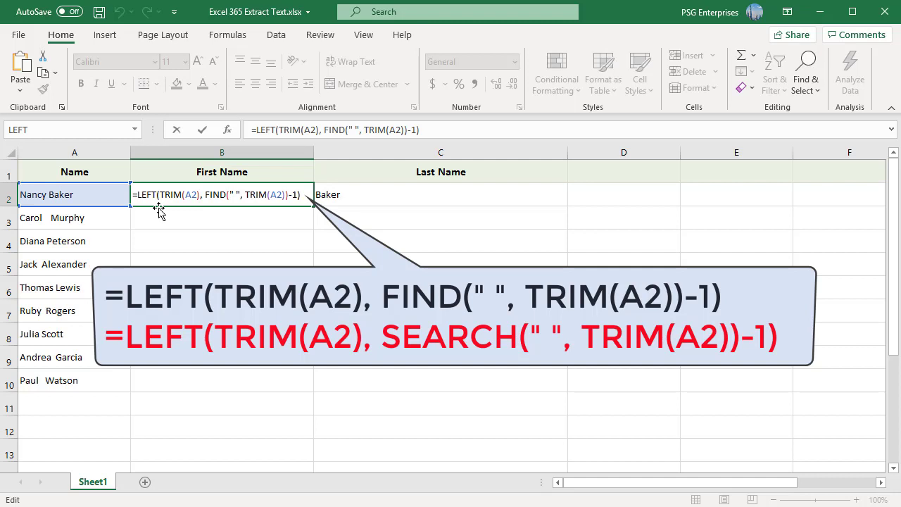
mouse_move(222, 219)
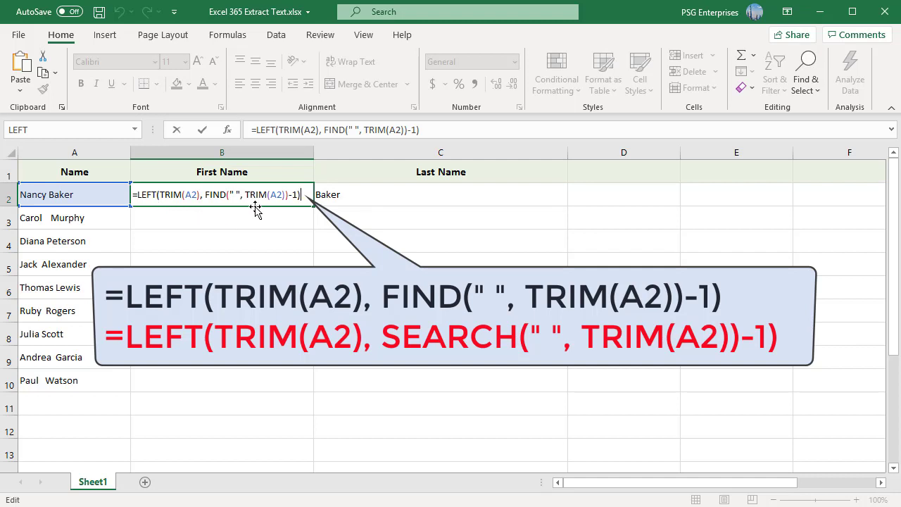
mouse_move(292, 204)
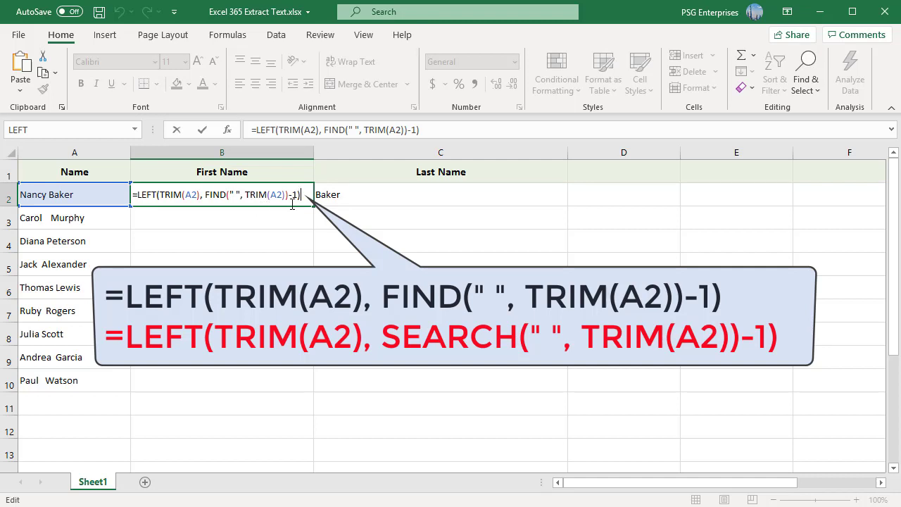
mouse_move(288, 204)
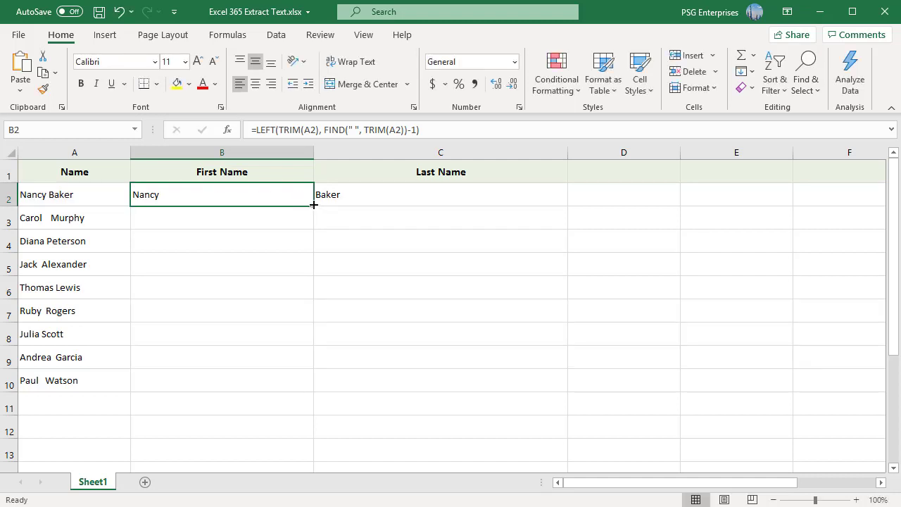
Fill B2's first-name formula down through B10 for all nine people.
left_click_drag(314, 205, 293, 388)
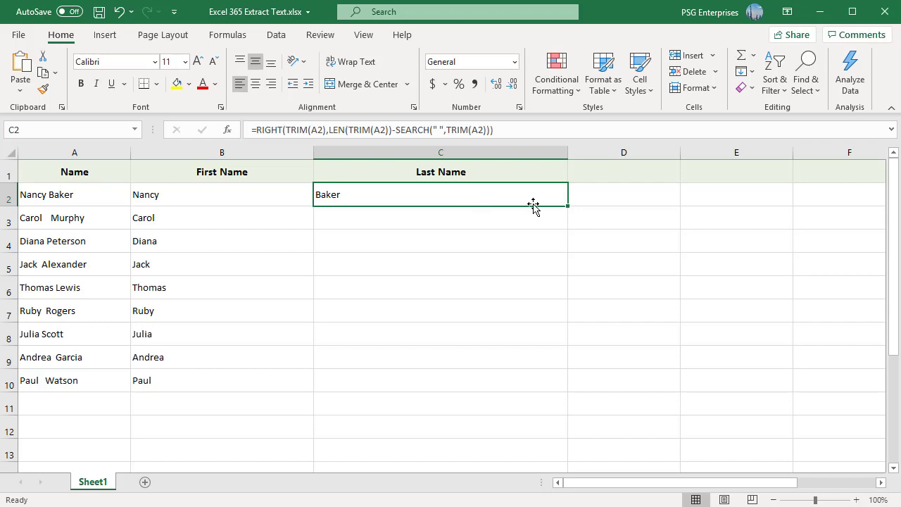
mouse_move(537, 200)
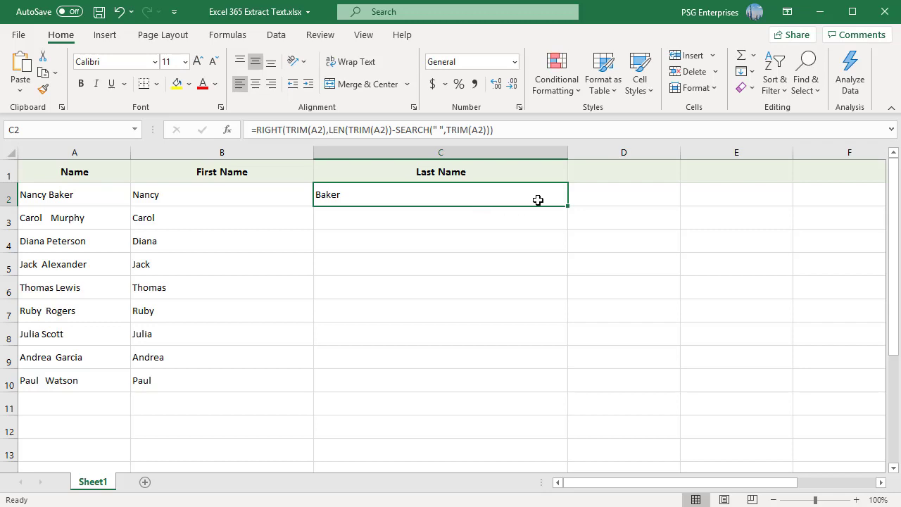
mouse_move(549, 194)
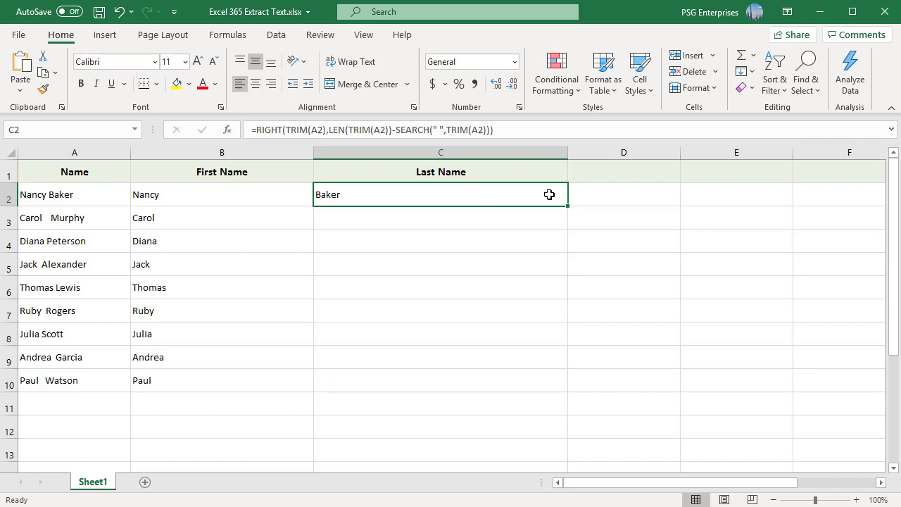
double_click(440, 195)
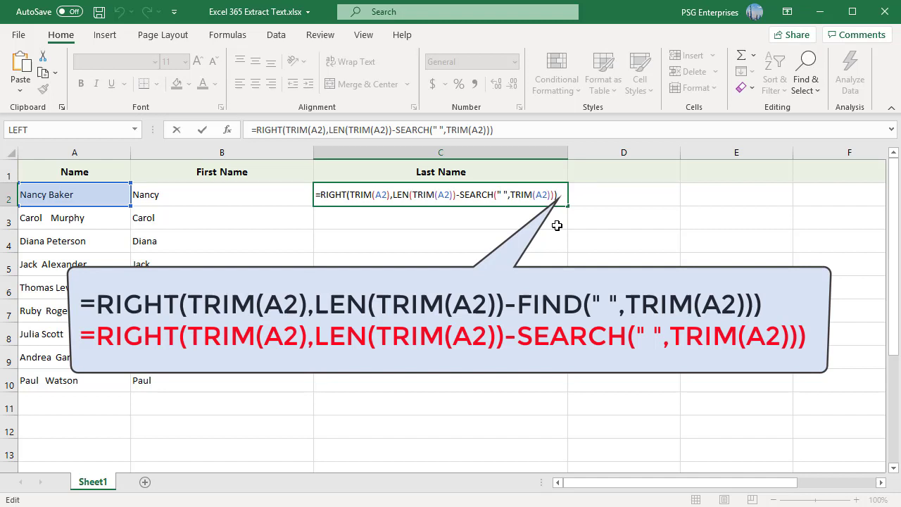
mouse_move(357, 204)
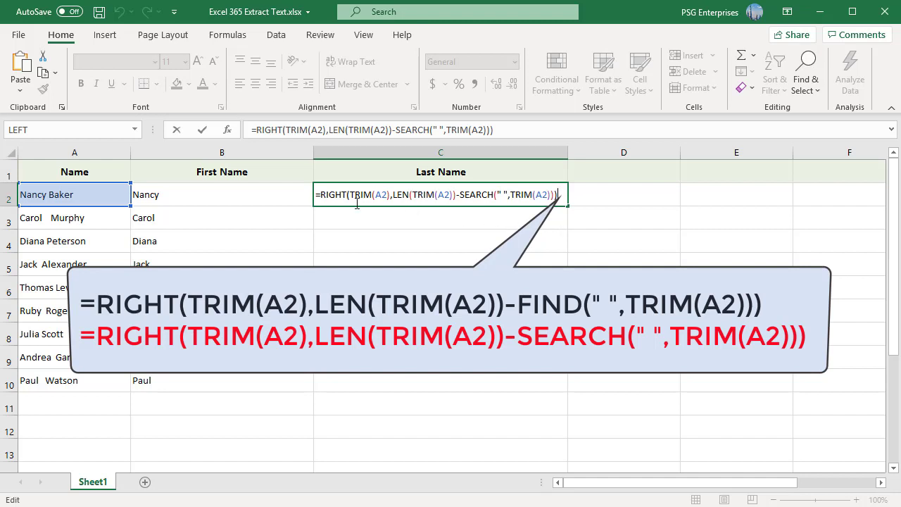
mouse_move(396, 211)
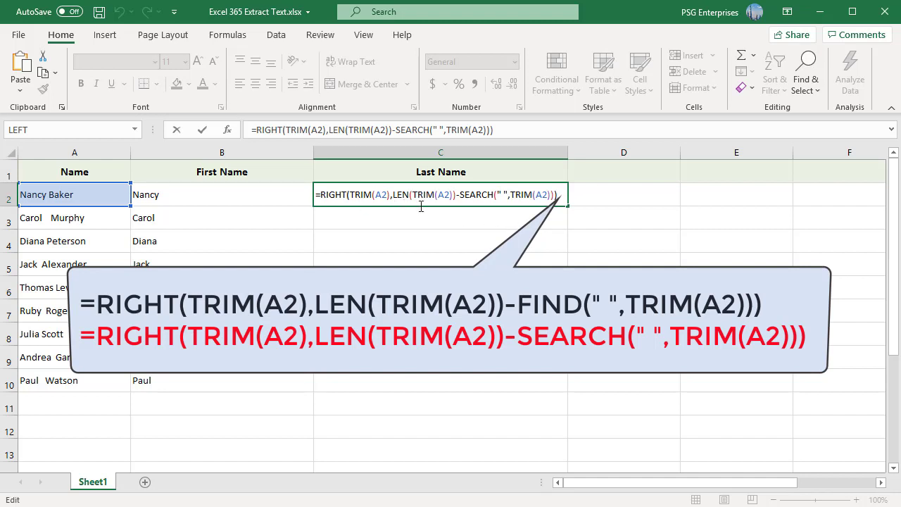
mouse_move(467, 211)
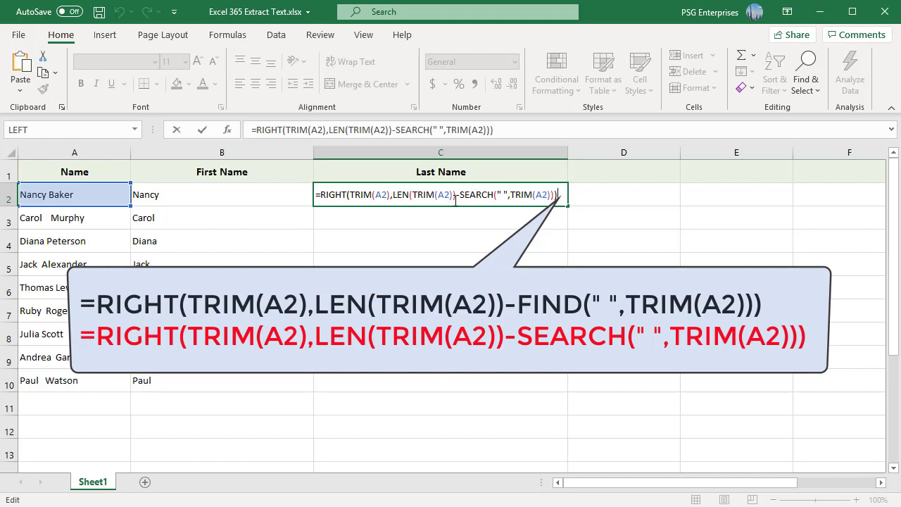
mouse_move(461, 210)
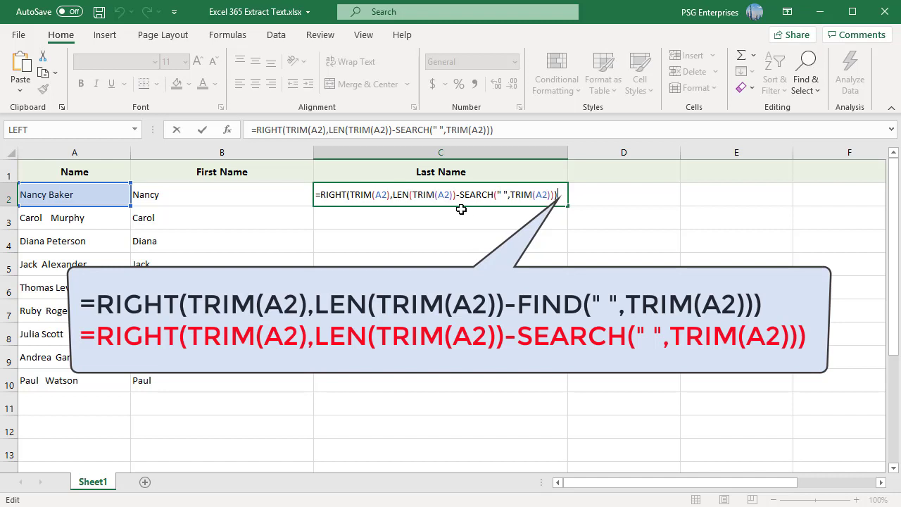
mouse_move(536, 204)
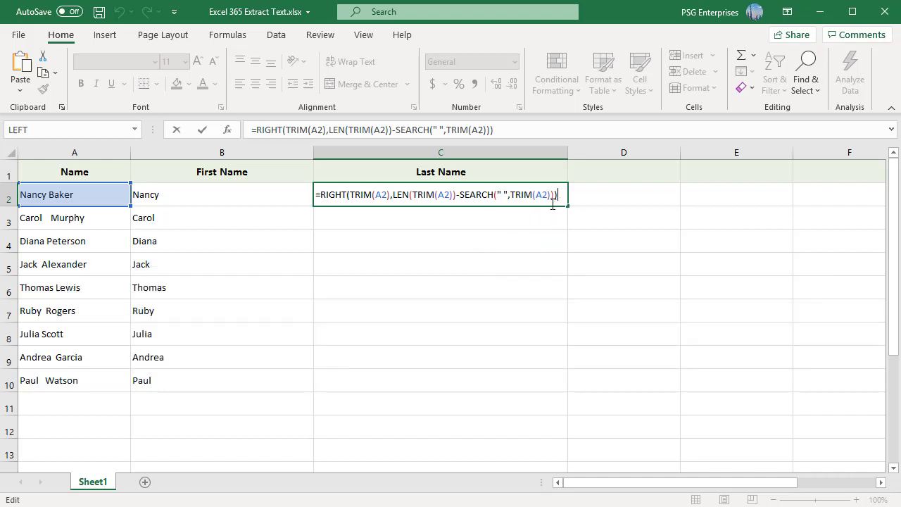
key("Enter")
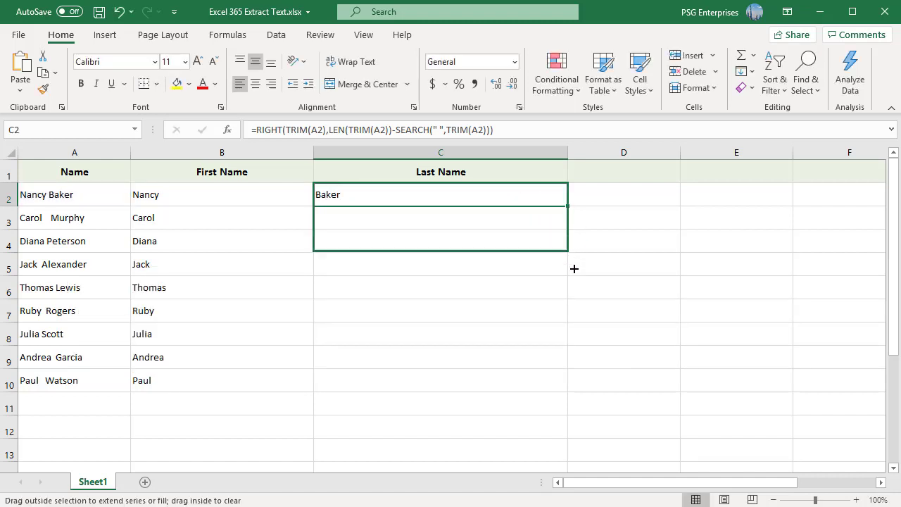